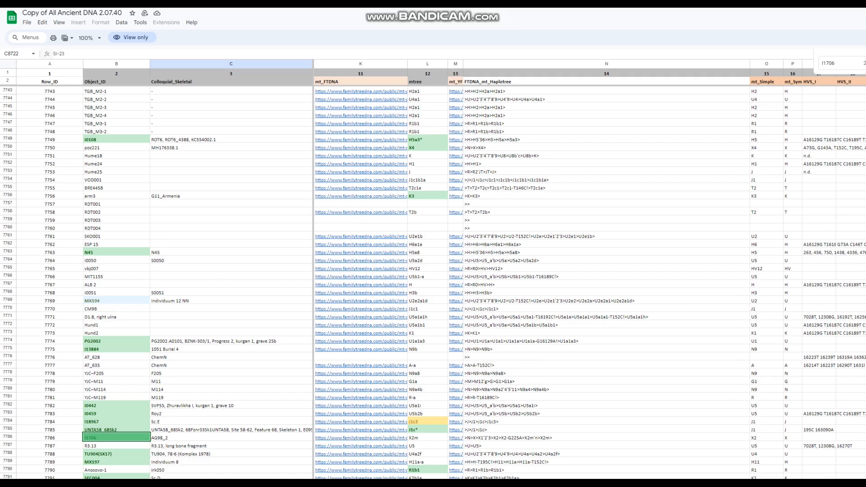
Step: Open the NOSHACOT phenotype results and scroll through the eye, hair and skin colour percentages
left_click(425, 438)
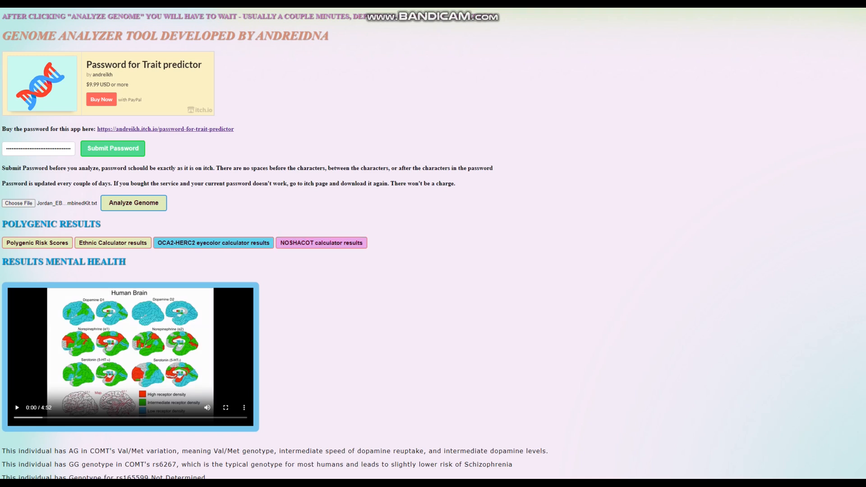
left_click(321, 243)
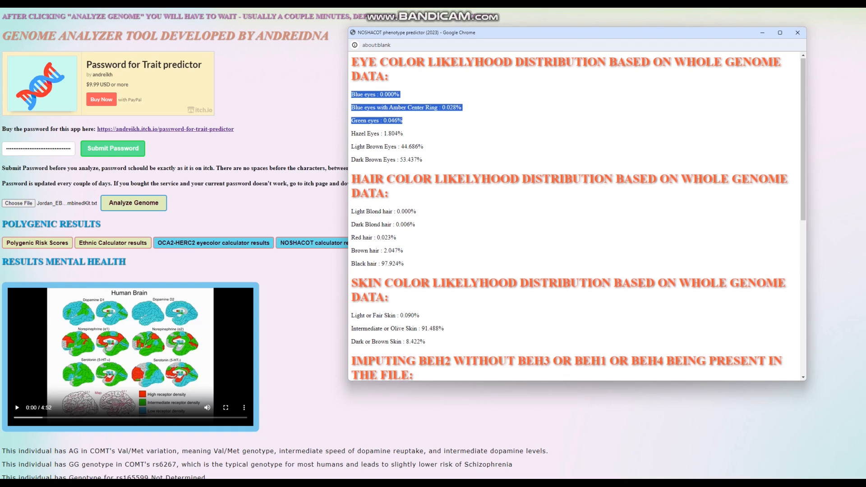
scroll("down", 3)
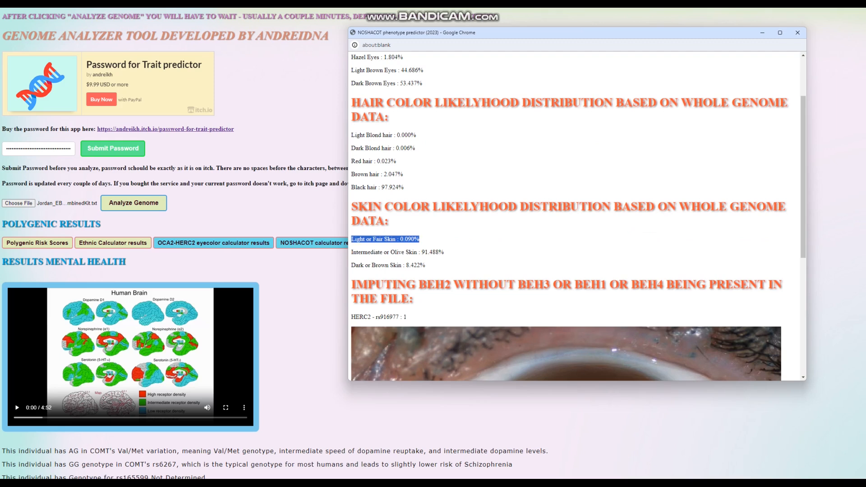
scroll("down", 3)
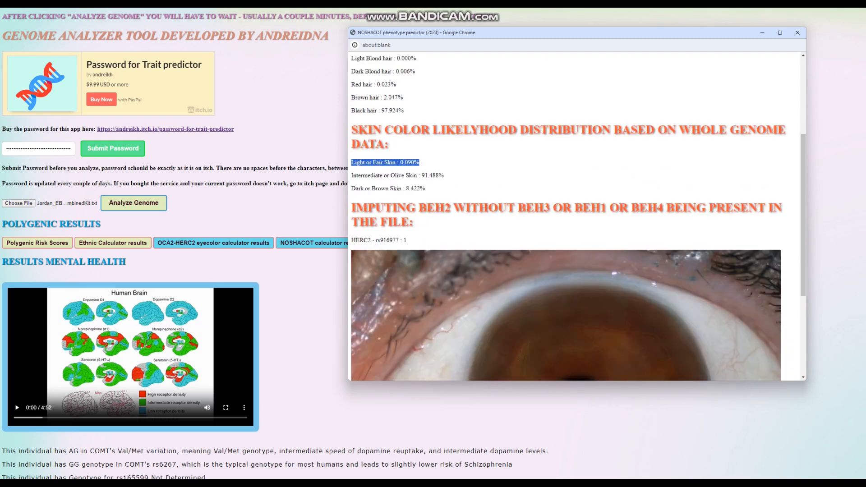
scroll("down", 3)
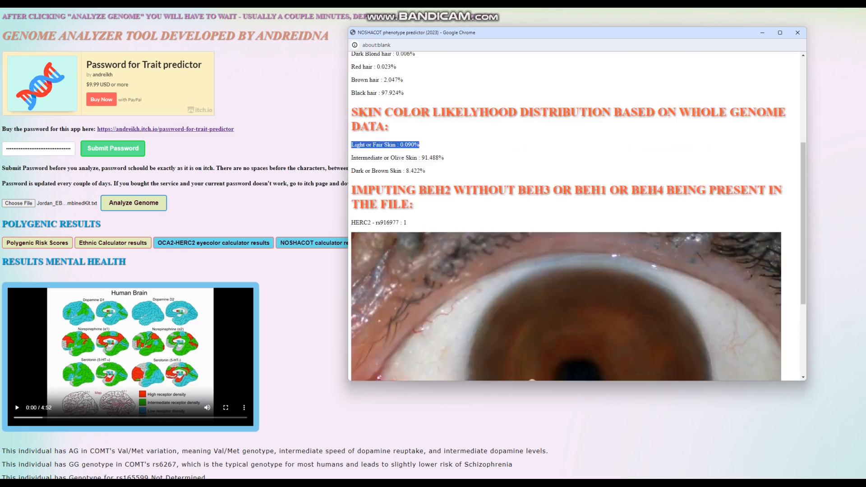
scroll("down", 3)
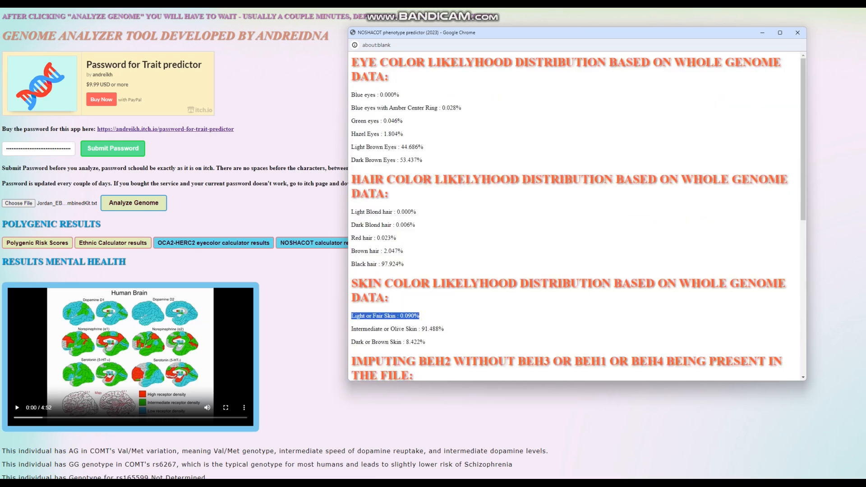
mouse_move(797, 33)
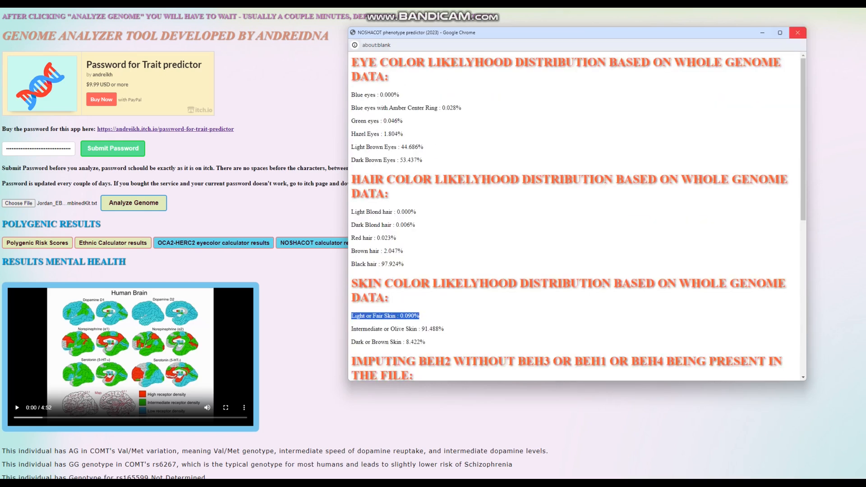
Step: Close NOSHACOT, then open and enlarge the OCA2-HERC2 eye colour estimate window
left_click(798, 33)
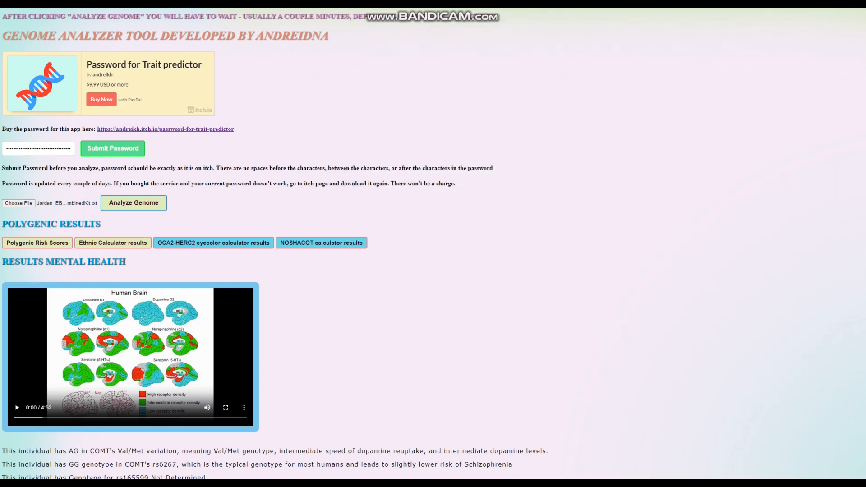
left_click(213, 242)
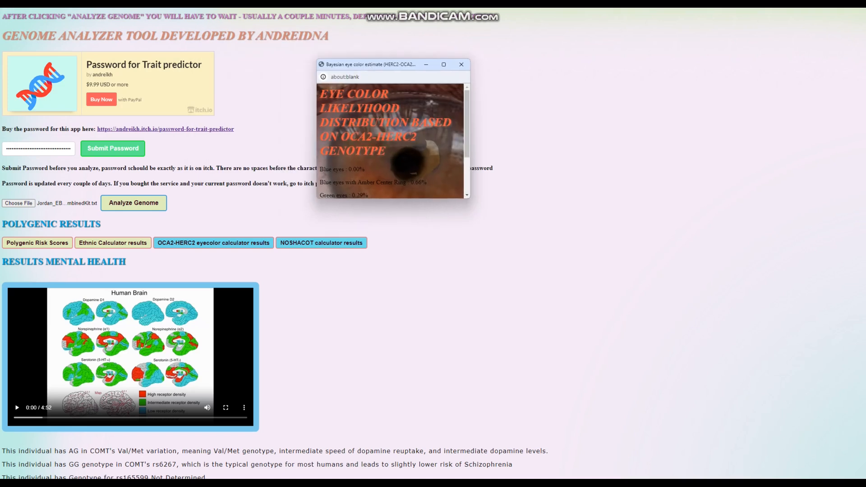
left_click_drag(468, 200, 741, 332)
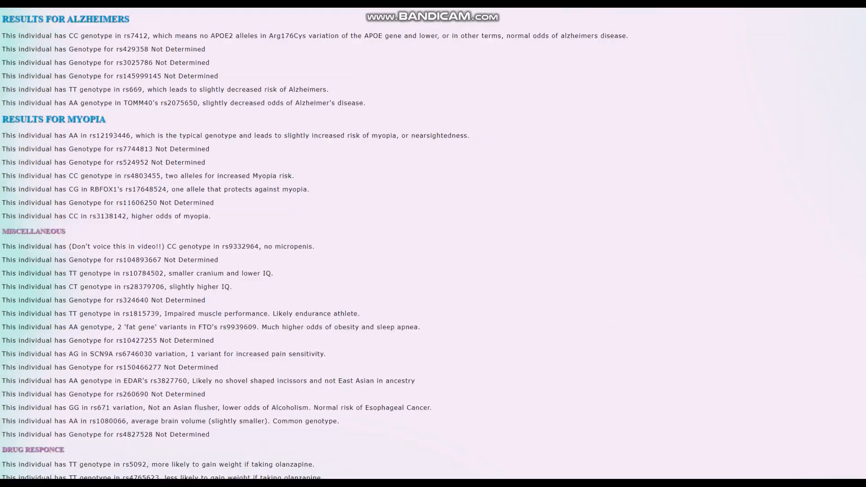
scroll("down", 3)
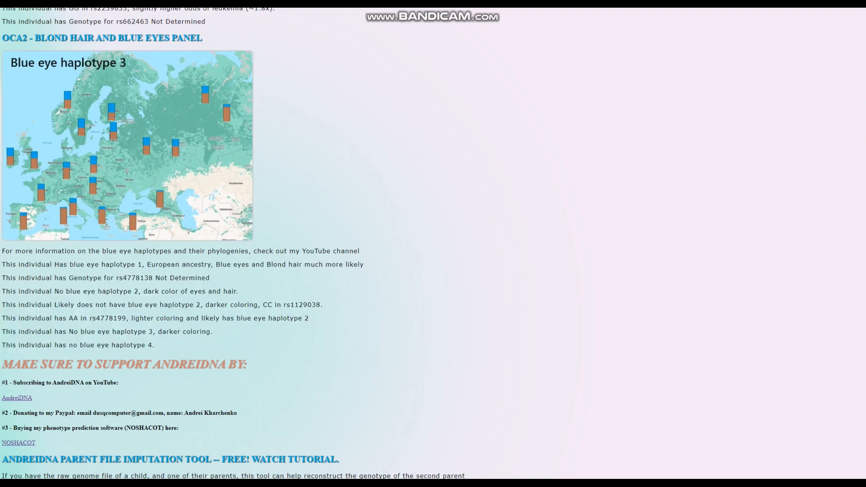
scroll("down", 3)
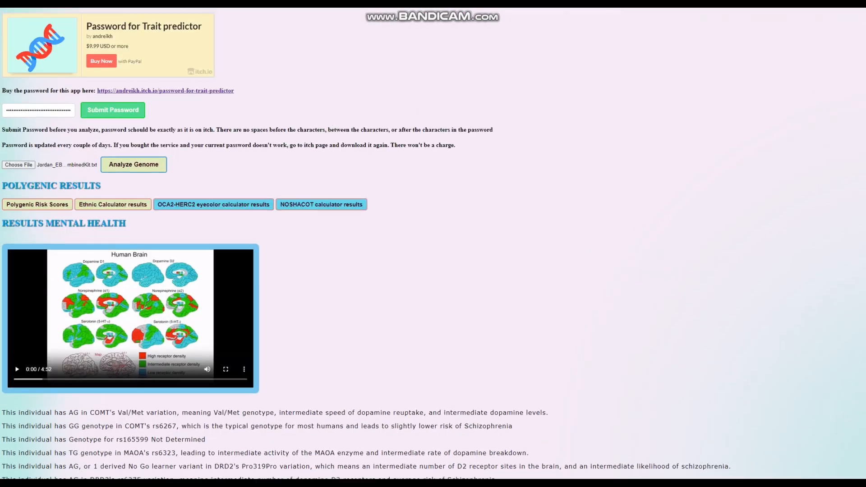
left_click(36, 204)
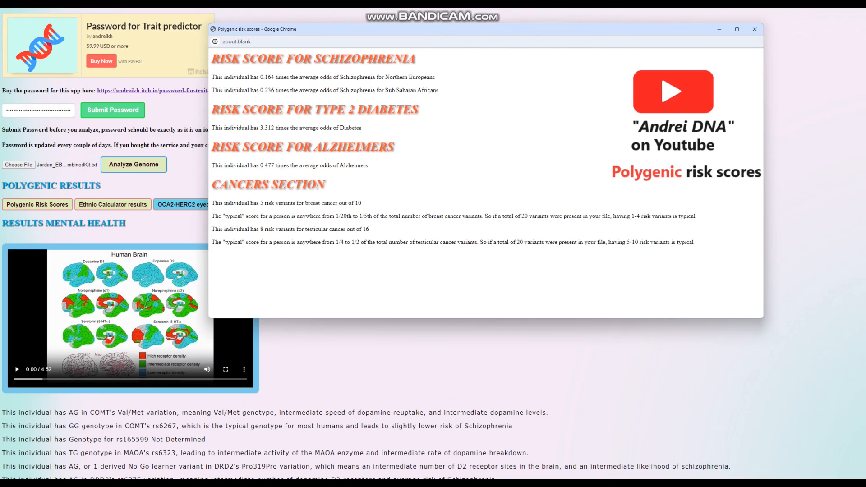
double_click(268, 77)
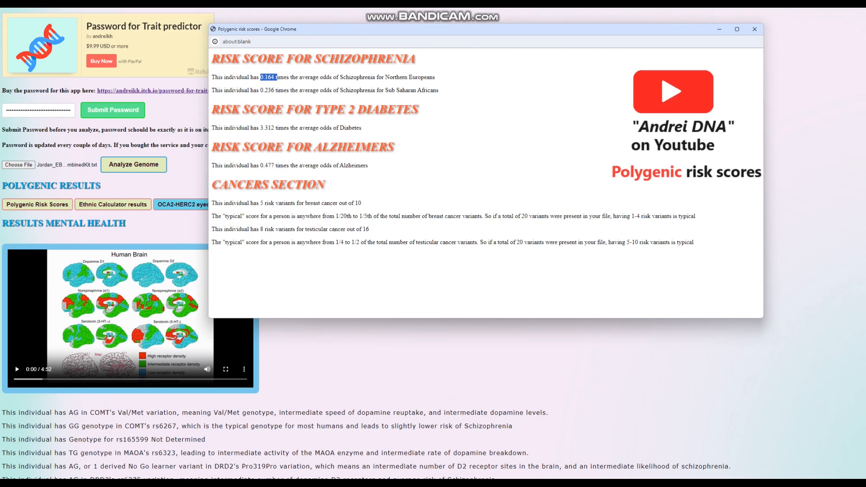
double_click(267, 128)
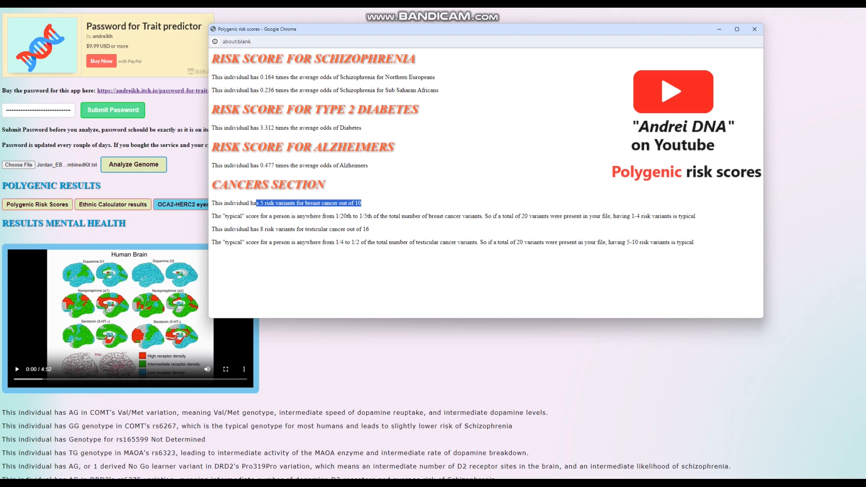
left_click_drag(258, 229, 333, 229)
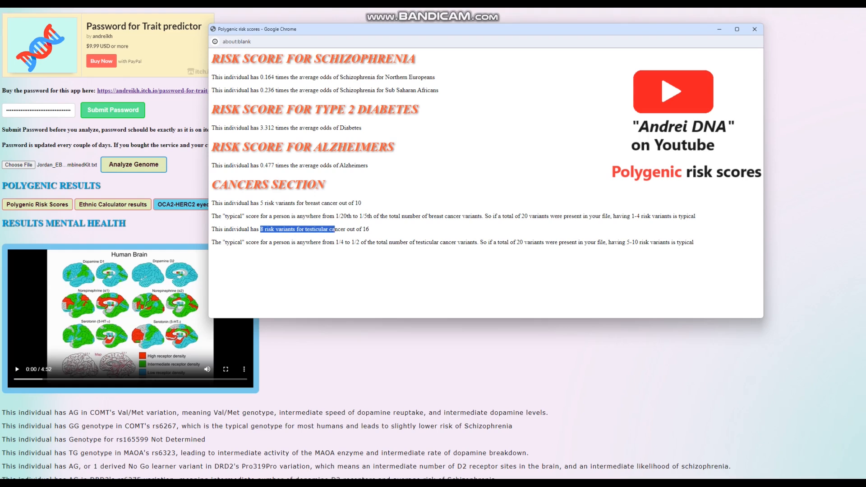
left_click_drag(260, 229, 369, 229)
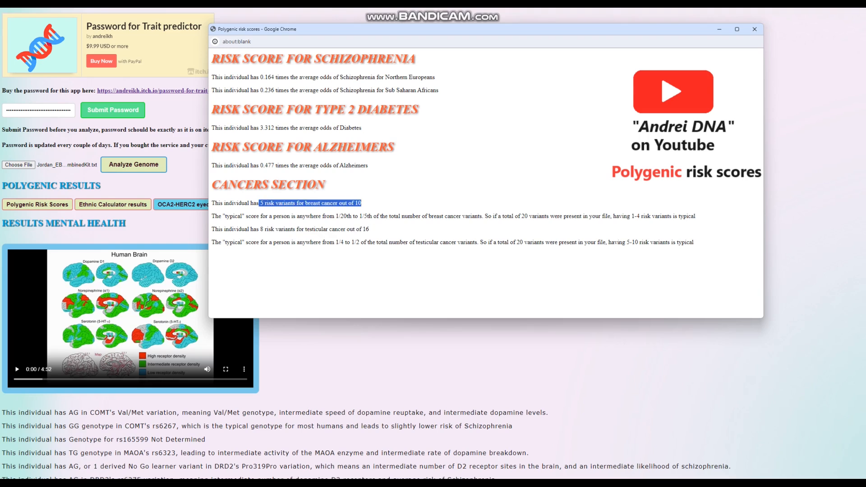
left_click(753, 30)
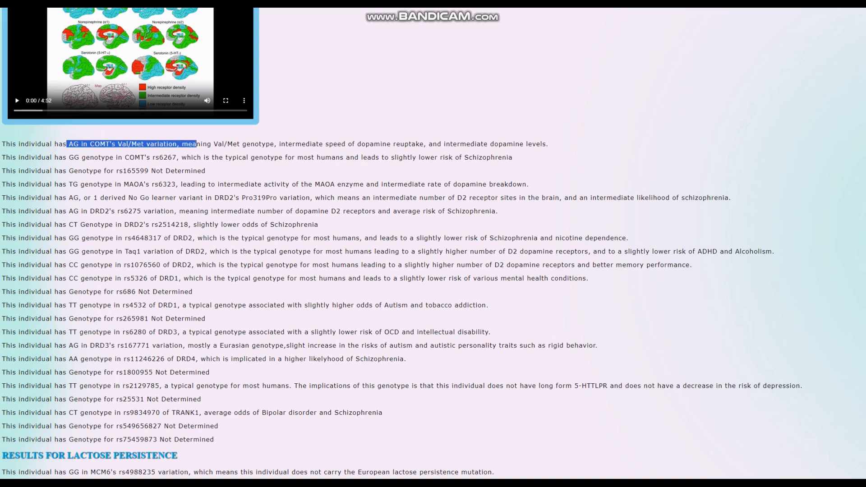
left_click_drag(193, 144, 547, 143)
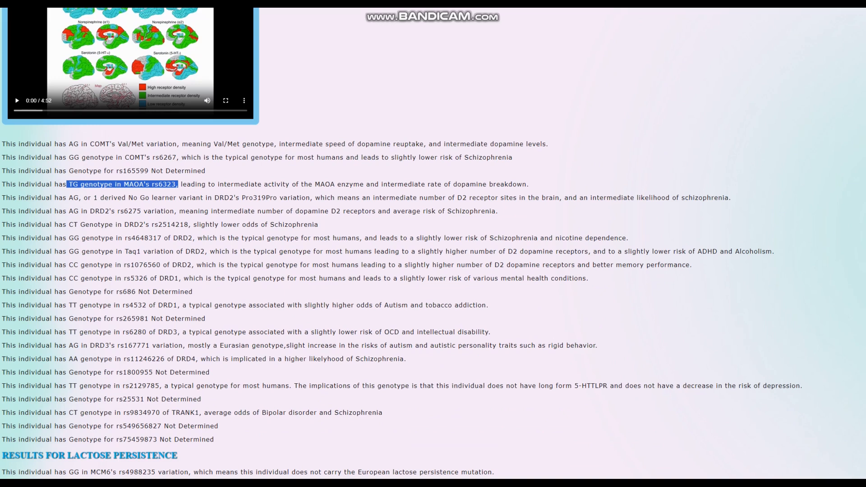
scroll("down", 3)
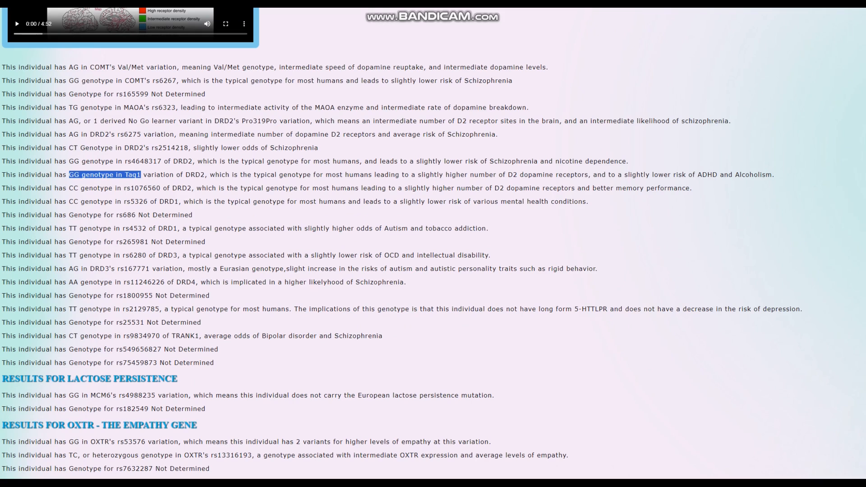
left_click_drag(63, 309, 667, 309)
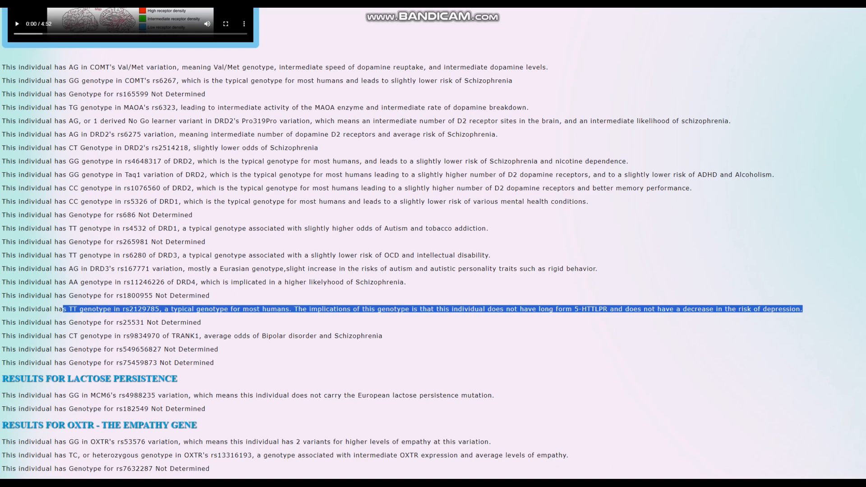
scroll("down", 3)
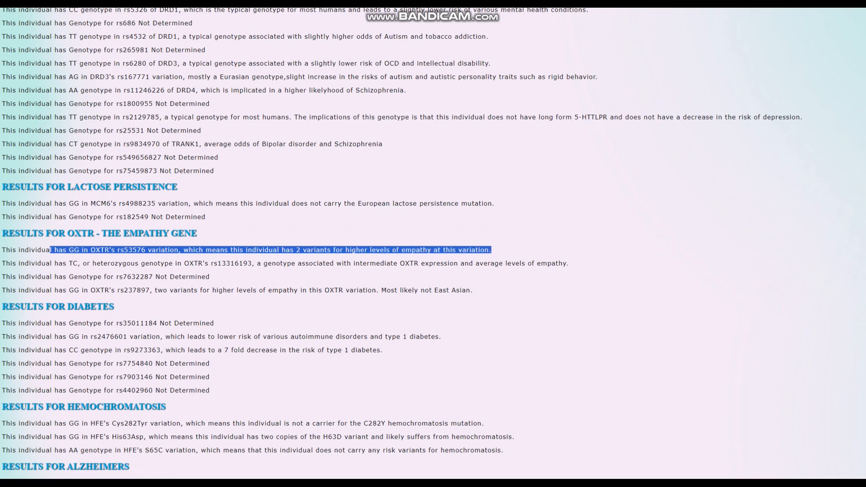
scroll("down", 3)
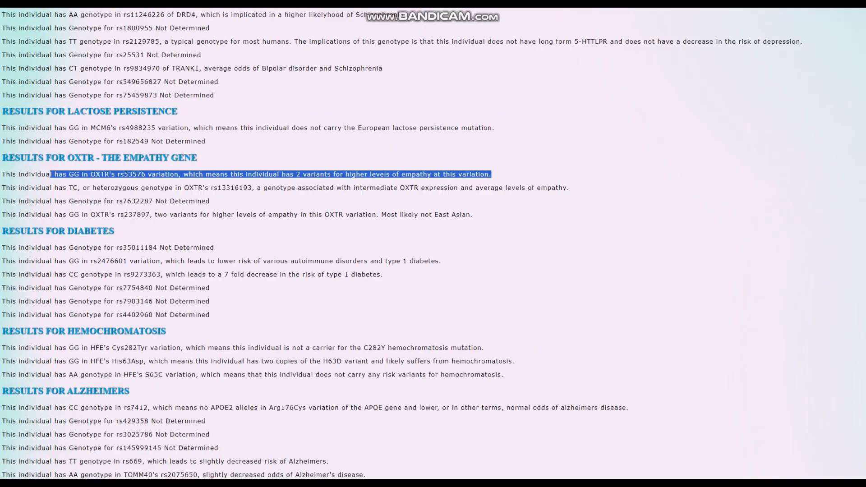
scroll("down", 3)
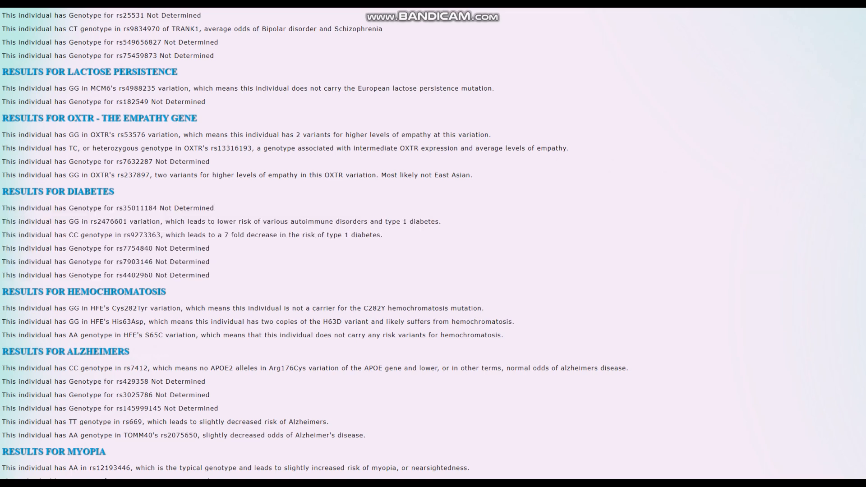
left_click_drag(38, 207, 209, 276)
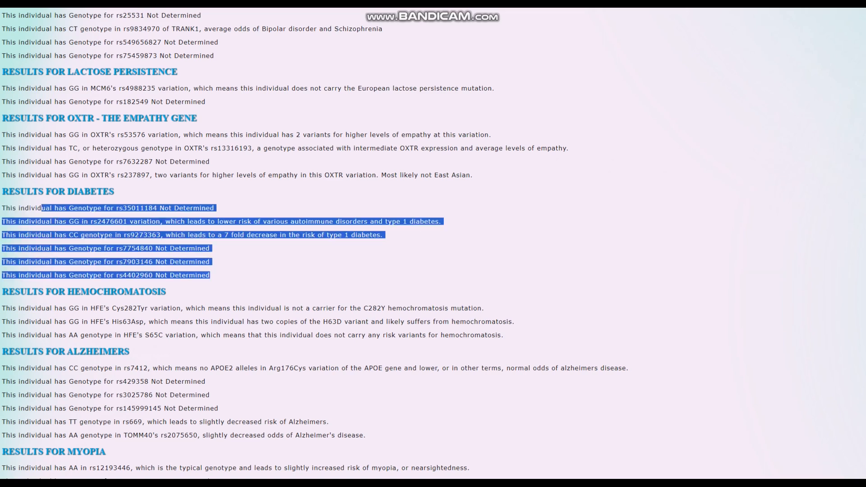
scroll("down", 3)
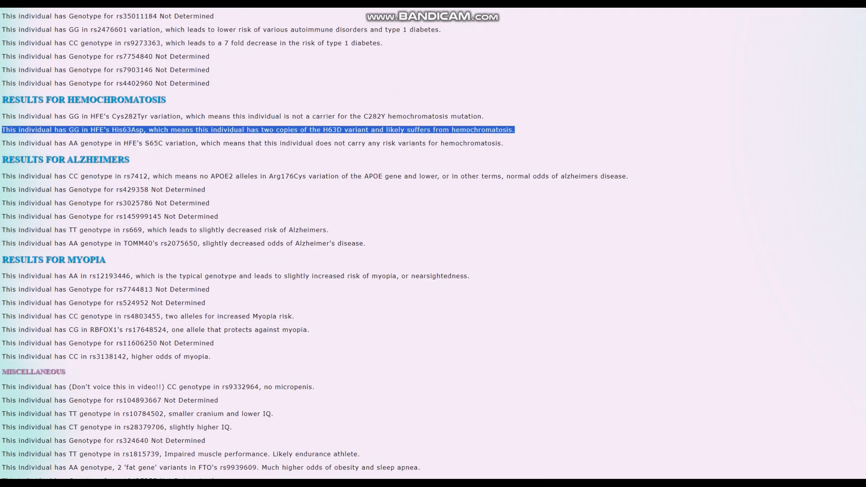
scroll("down", 3)
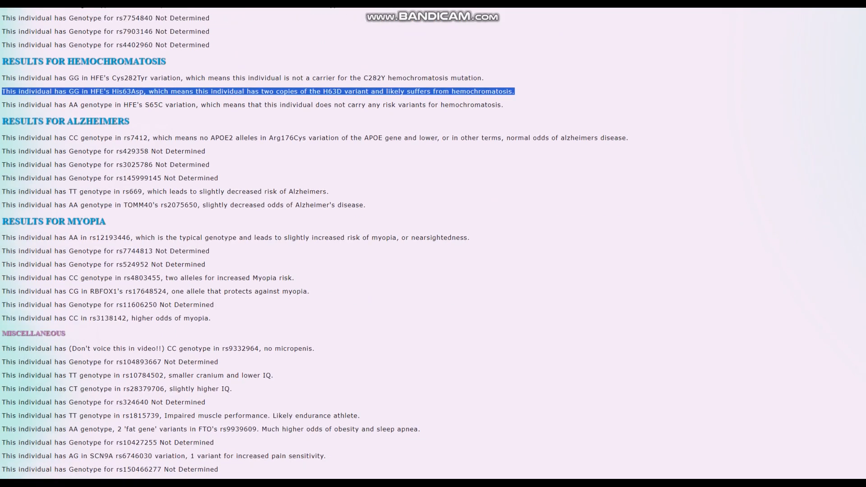
Step: Highlight the APOE2 rs7412, SCN9A pain sensitivity and AKT1 TT genotype results
left_click_drag(153, 138, 233, 137)
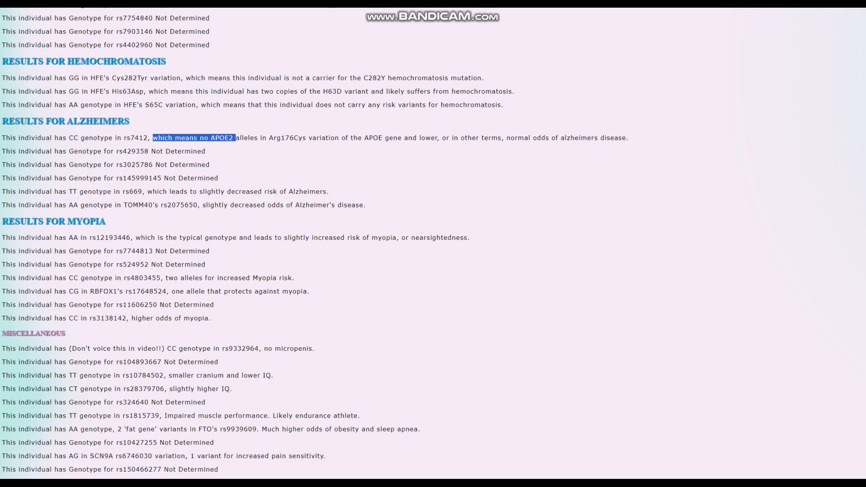
scroll("down", 3)
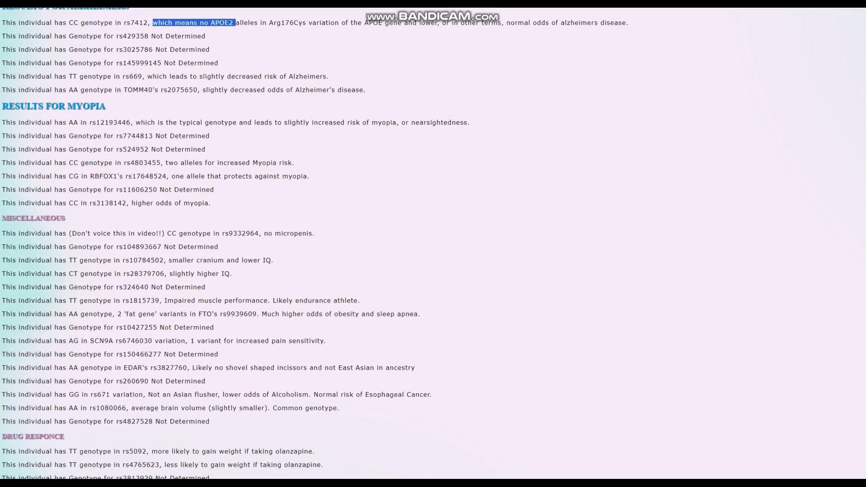
left_click_drag(68, 122, 300, 122)
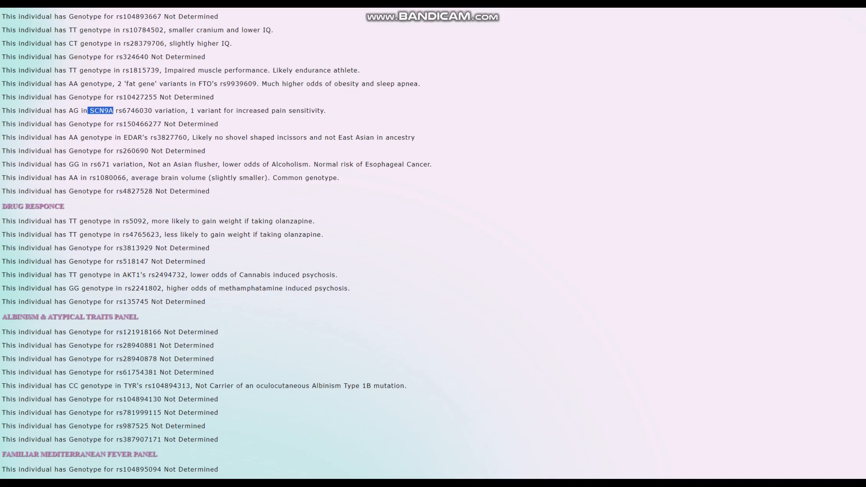
left_click_drag(191, 137, 415, 137)
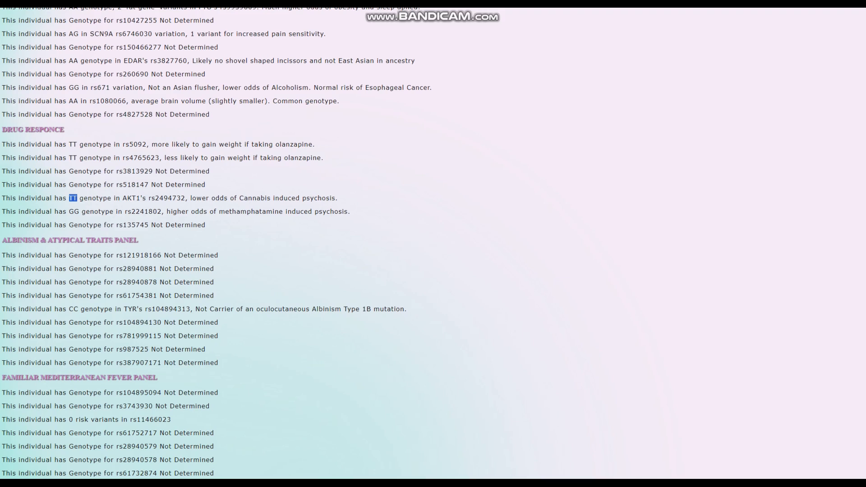
Step: Scroll past MTHFR and cancers, highlighting the TYR albinism non-carrier and rs17367504 blood pressure results
scroll("down", 3)
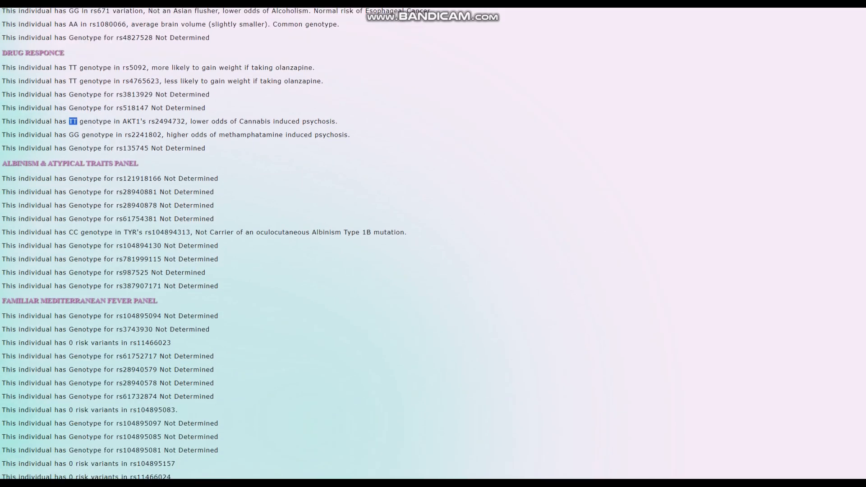
scroll("down", 3)
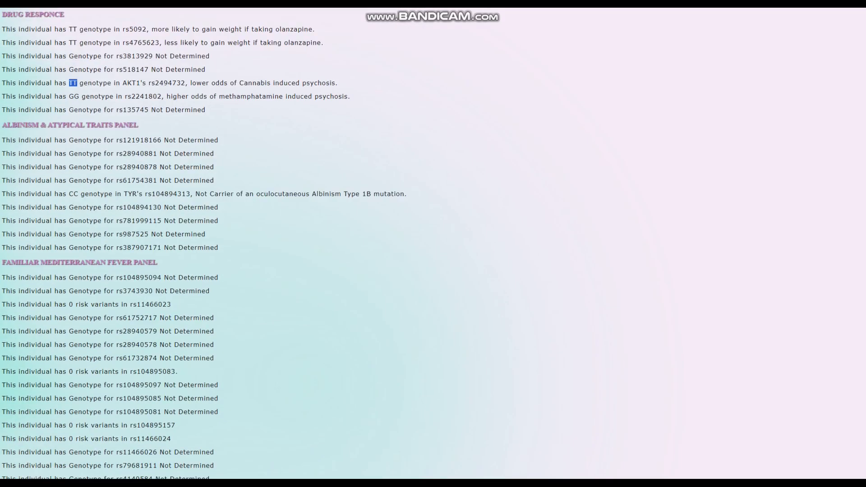
left_click_drag(182, 194, 398, 193)
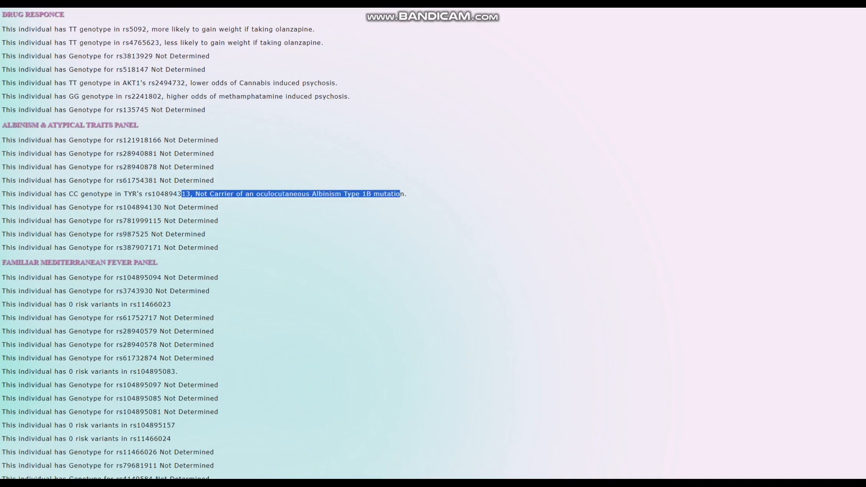
scroll("down", 3)
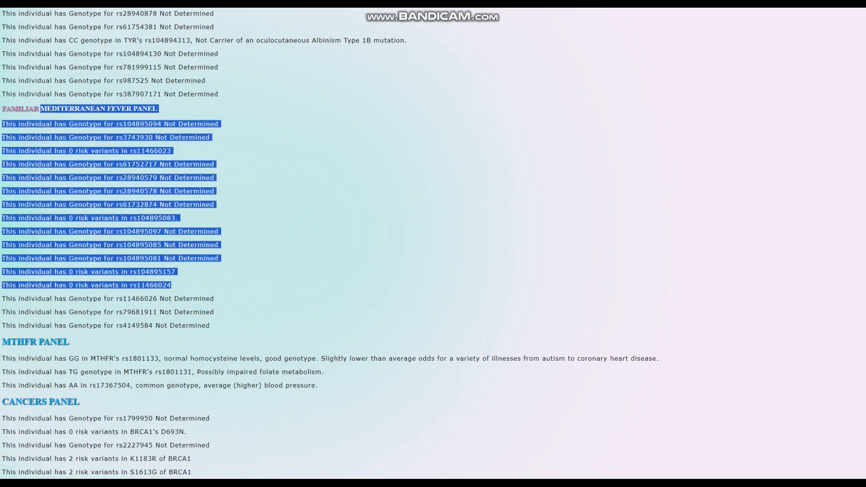
scroll("down", 3)
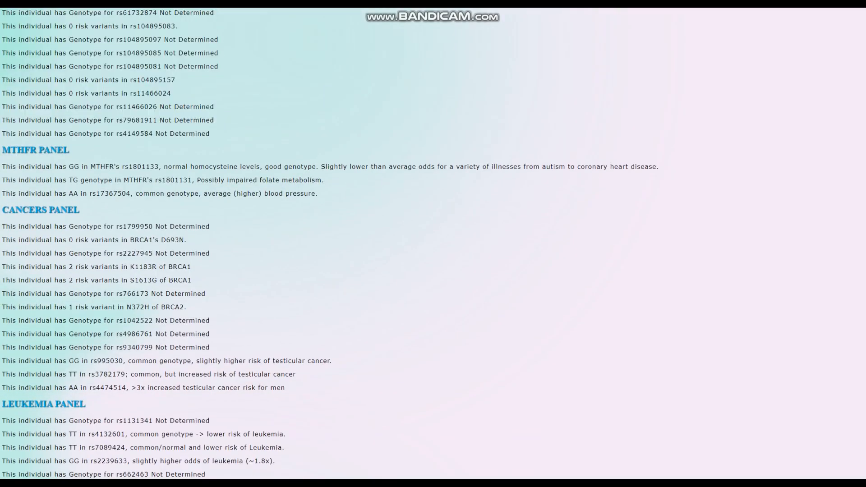
left_click_drag(66, 167, 148, 167)
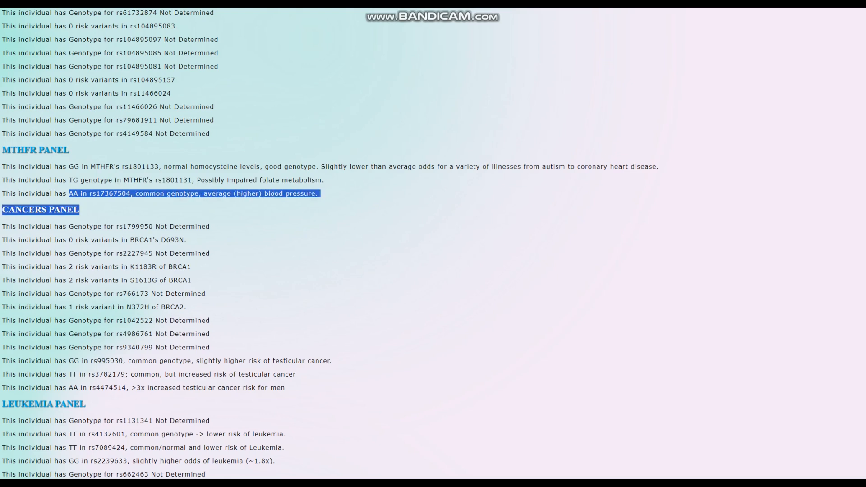
scroll("down", 3)
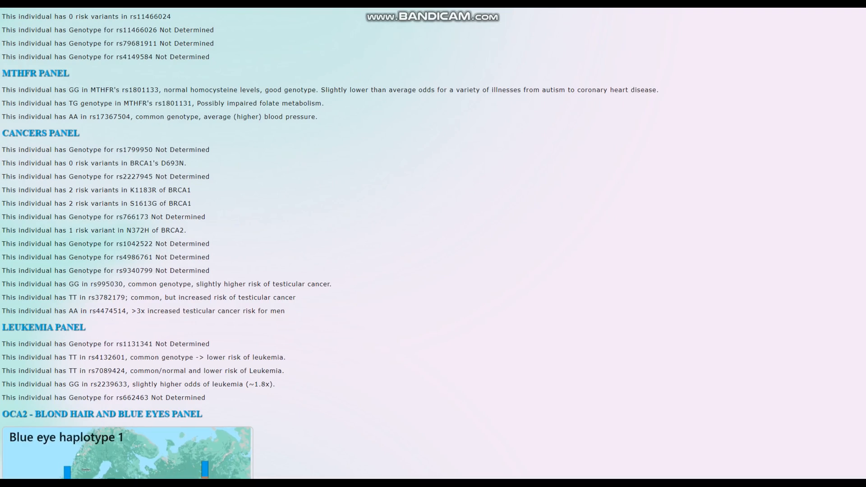
Step: Highlight the leukemia panel results and scroll to the OCA2 blue-eye haplotype map
scroll("down", 3)
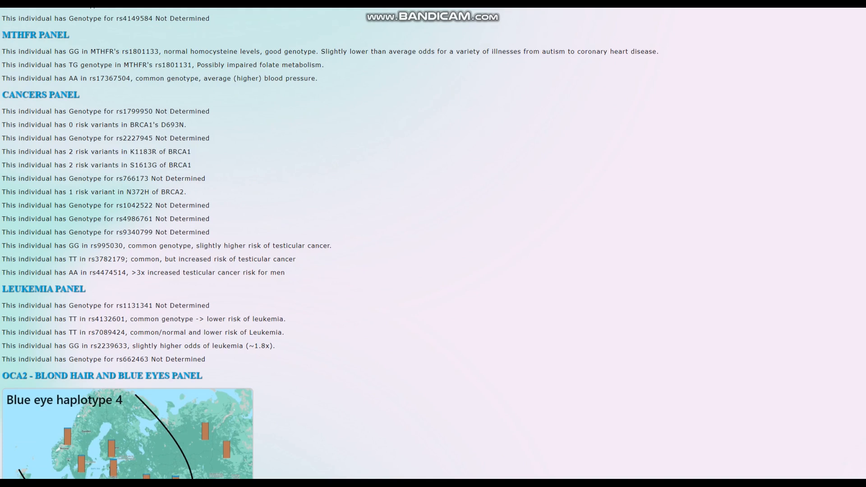
left_click_drag(18, 152, 192, 164)
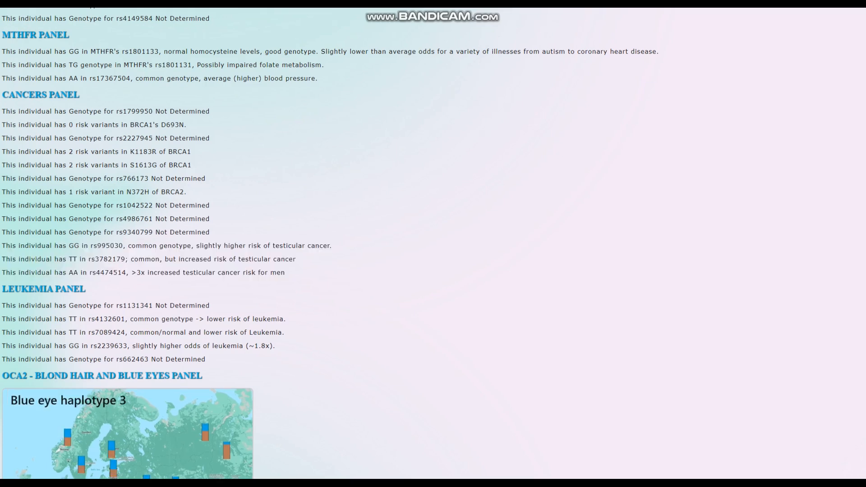
scroll("down", 3)
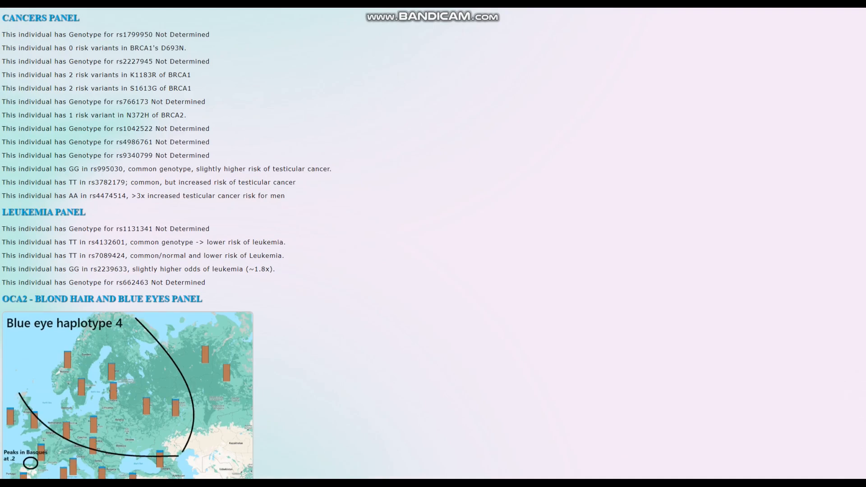
scroll("down", 3)
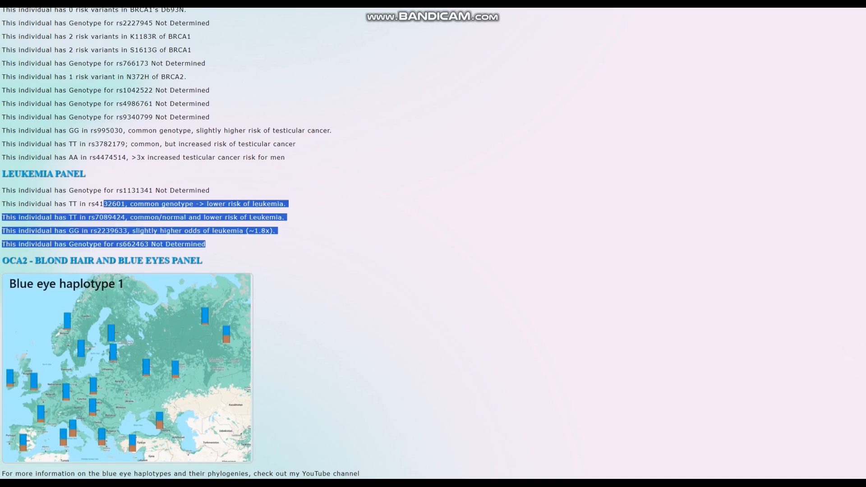
scroll("down", 3)
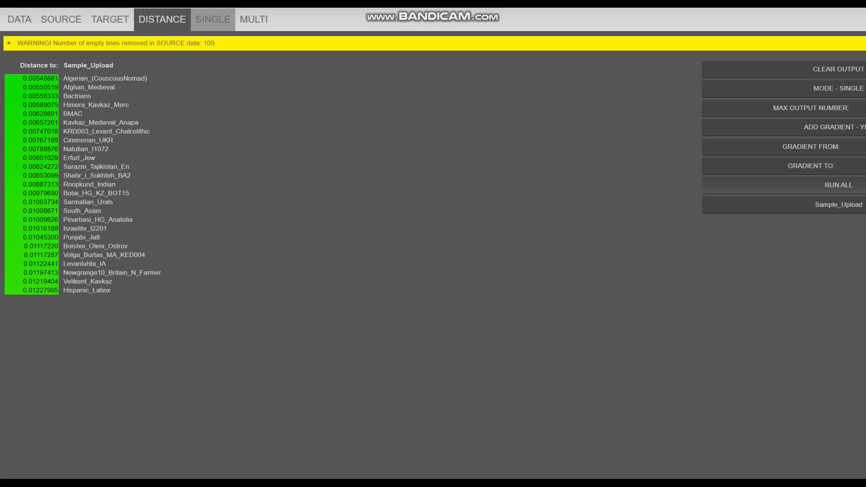
Step: Leave the Sample_Upload distance results for the SINGLE modelling tab
left_click(213, 19)
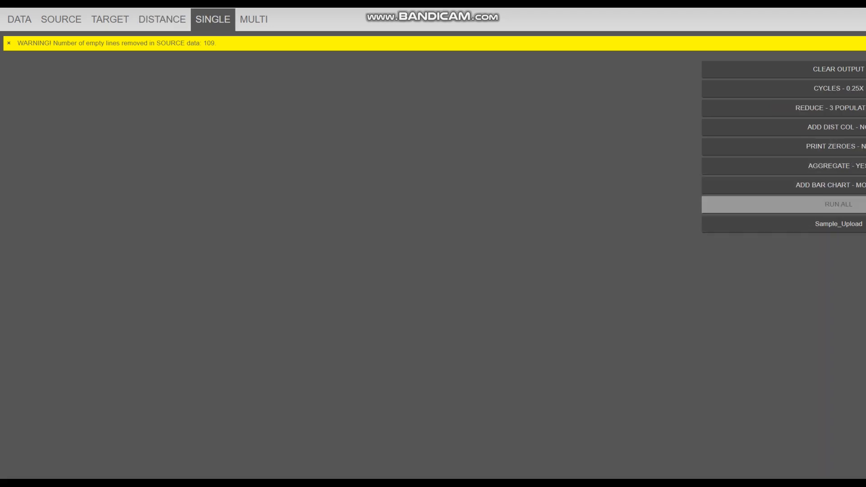
Step: Run the three-population model, then rerun with REDUCE raised to four and five populations
left_click(838, 205)
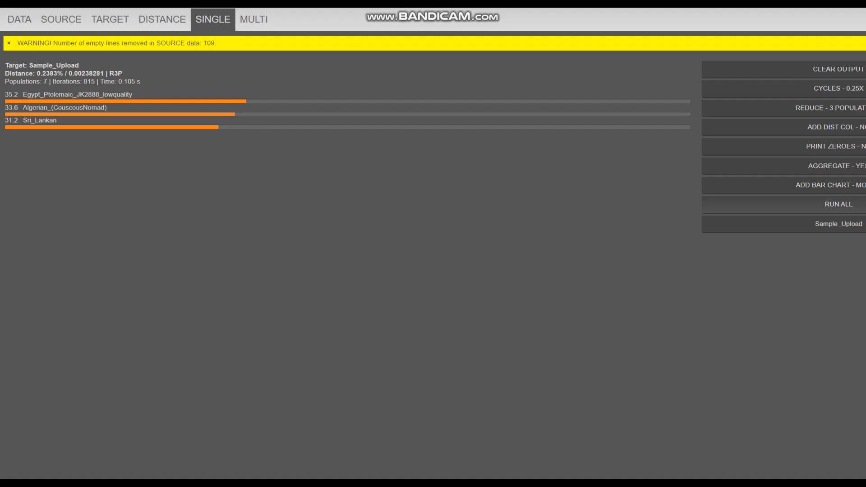
left_click(834, 109)
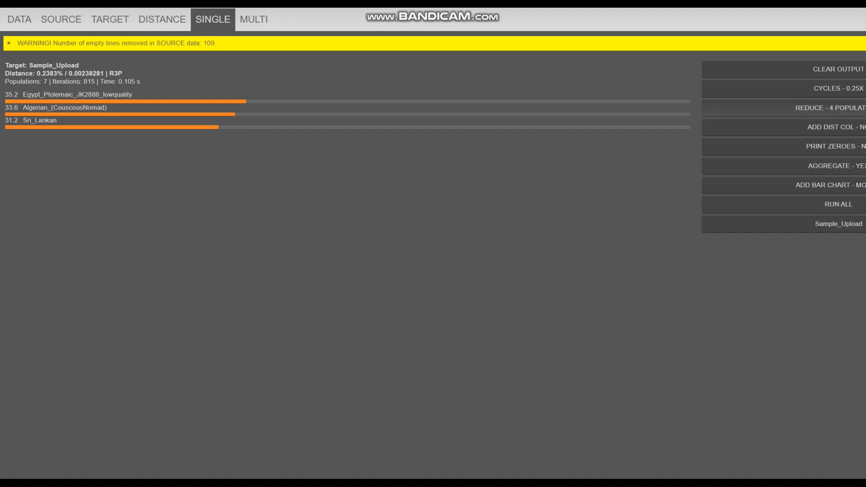
left_click(833, 204)
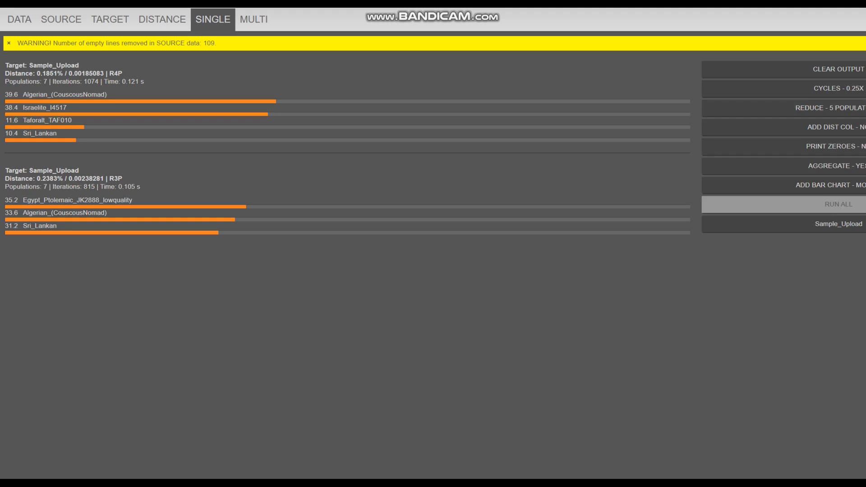
left_click(839, 204)
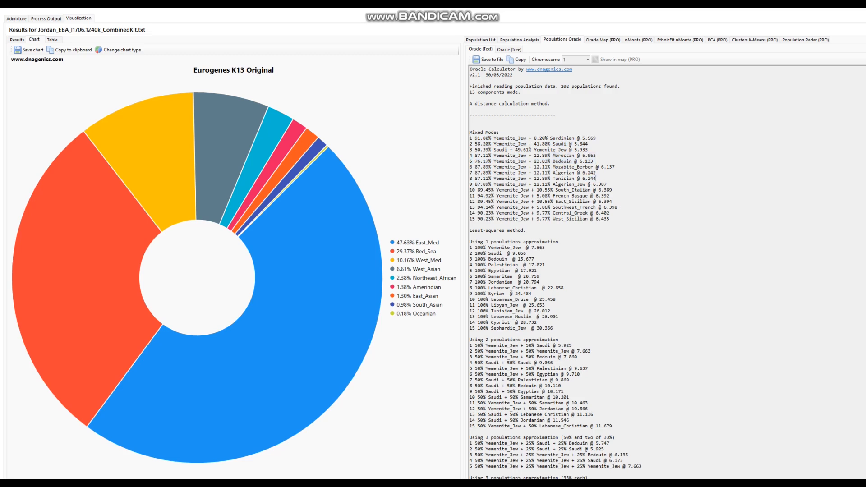
Step: Highlight mixed-mode models 4–9, scroll to 8-population approximations and mark Yemenite_Jew
left_click_drag(470, 155, 618, 185)
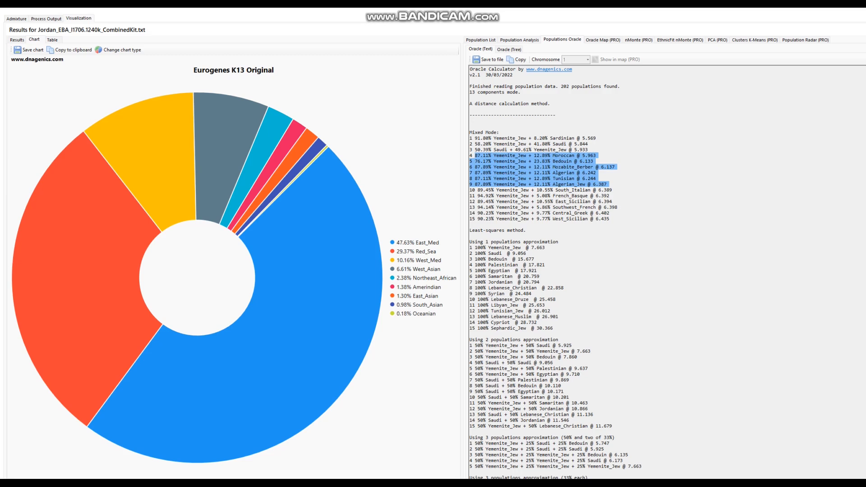
scroll("down", 3)
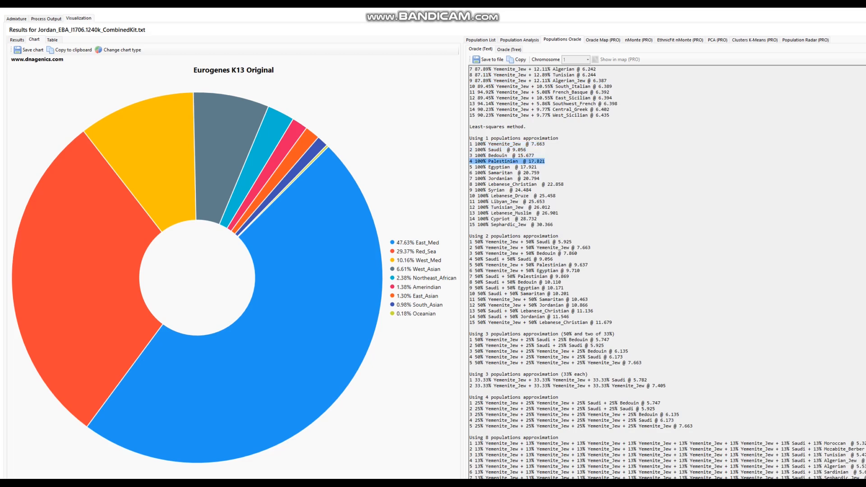
left_click(501, 178)
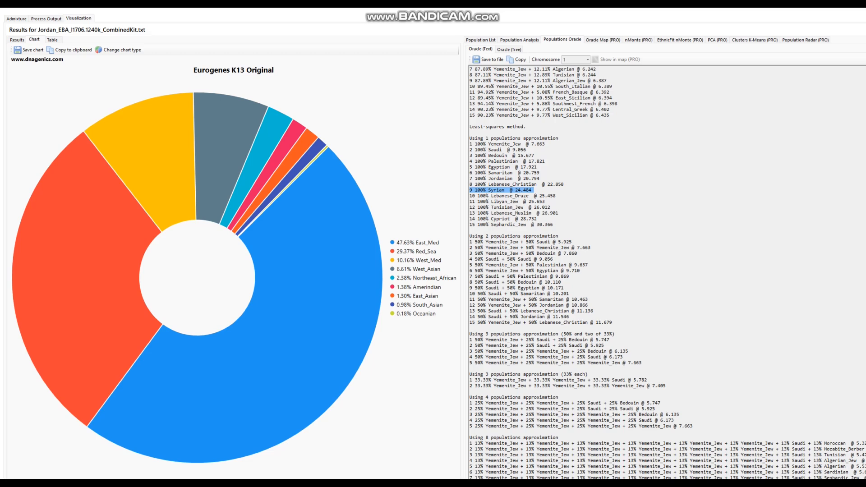
scroll("down", 3)
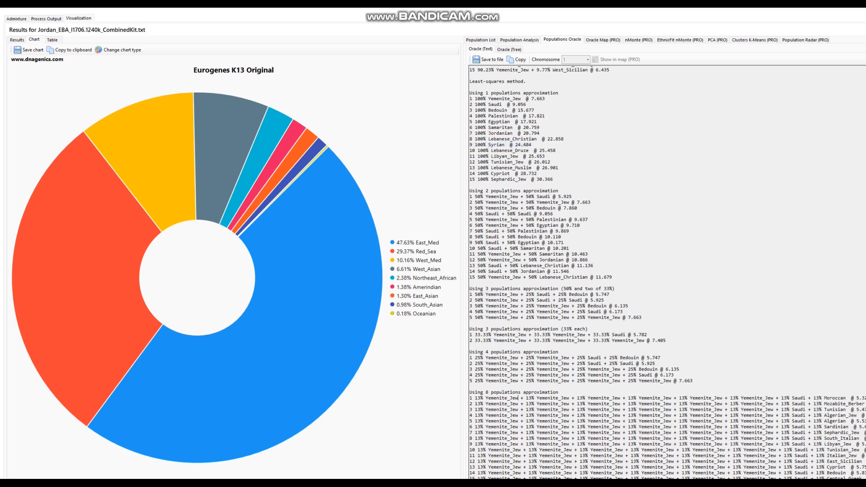
double_click(502, 398)
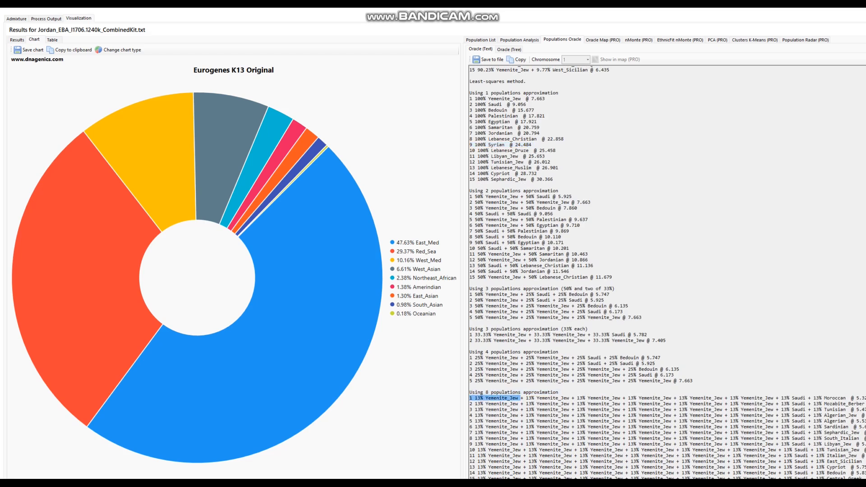